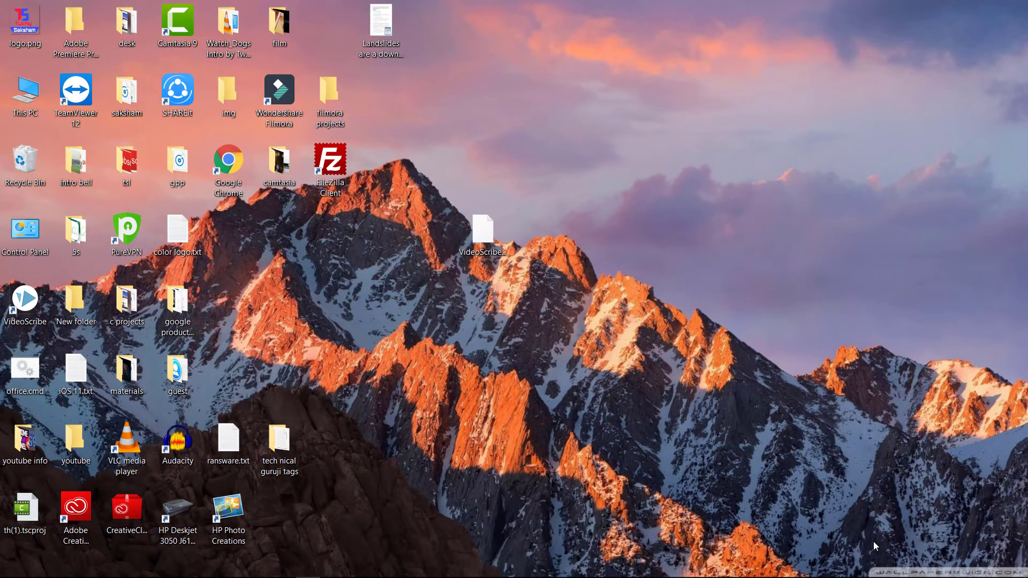
mouse_move(814, 428)
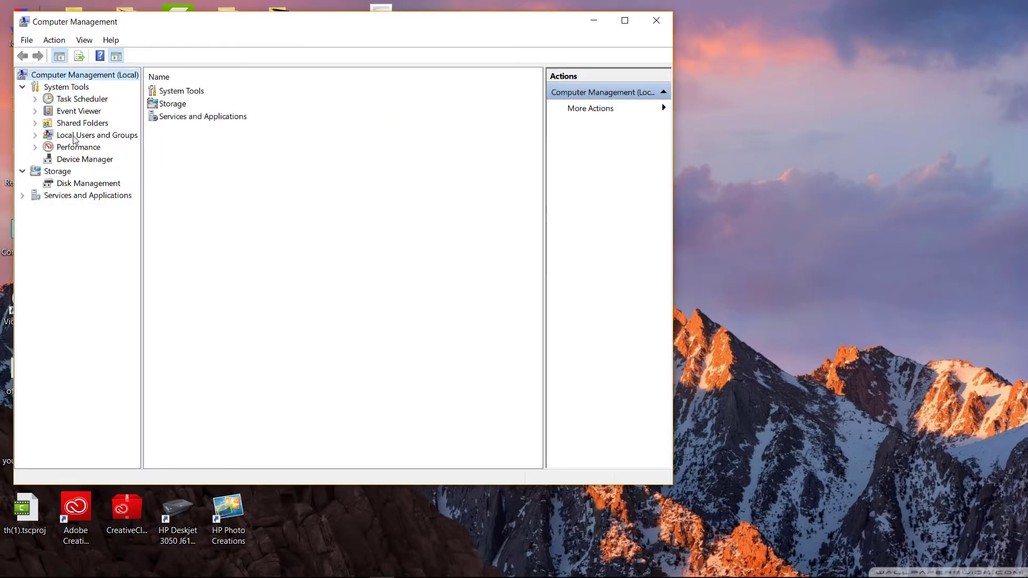
Expand Local Users and Groups, list the user accounts and bring up the Guest account's context menu
click(96, 135)
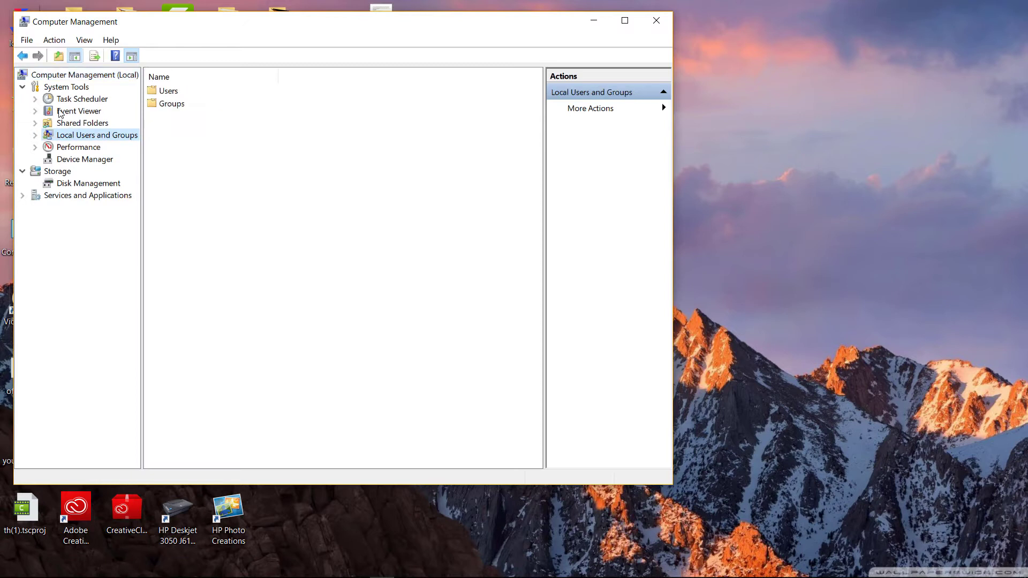
click(34, 135)
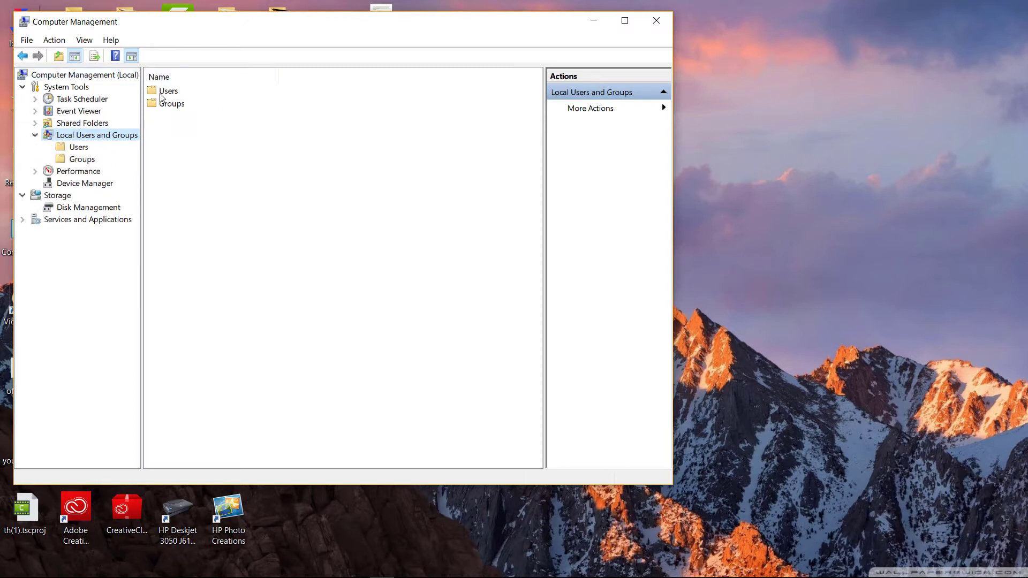
click(78, 147)
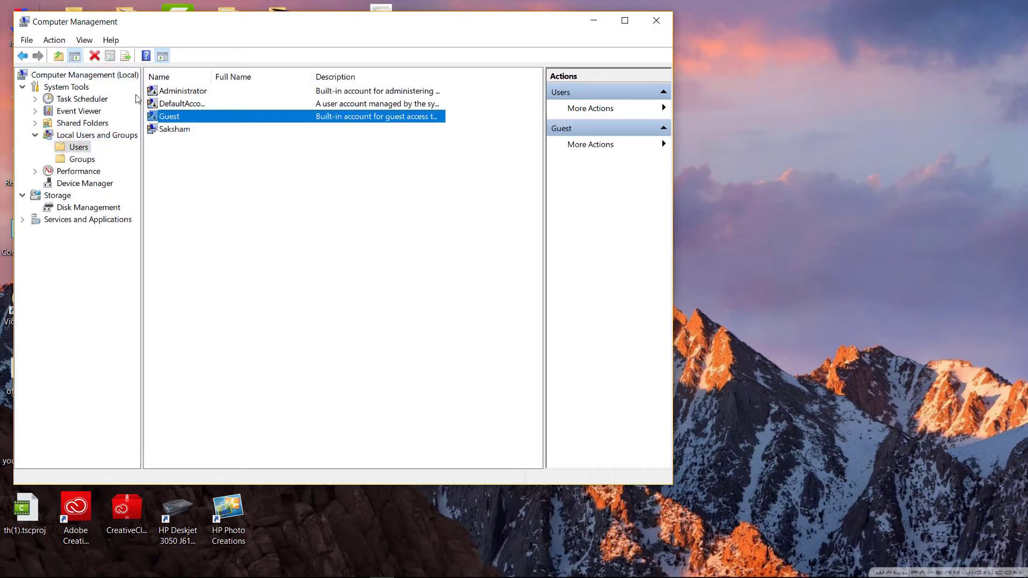
right_click(169, 115)
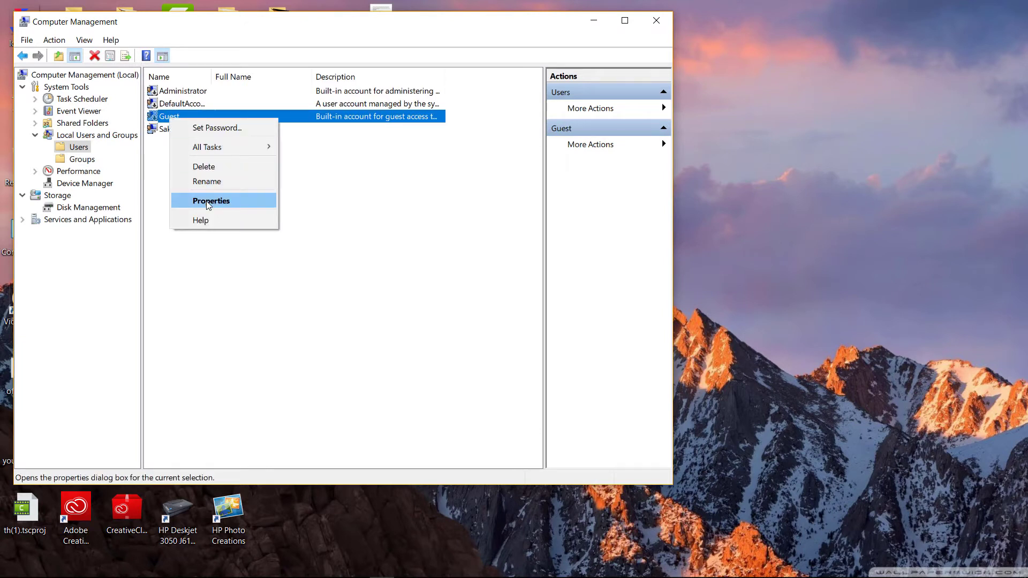
In Guest's properties, toggle 'Account is disabled' back on and save with OK
click(211, 200)
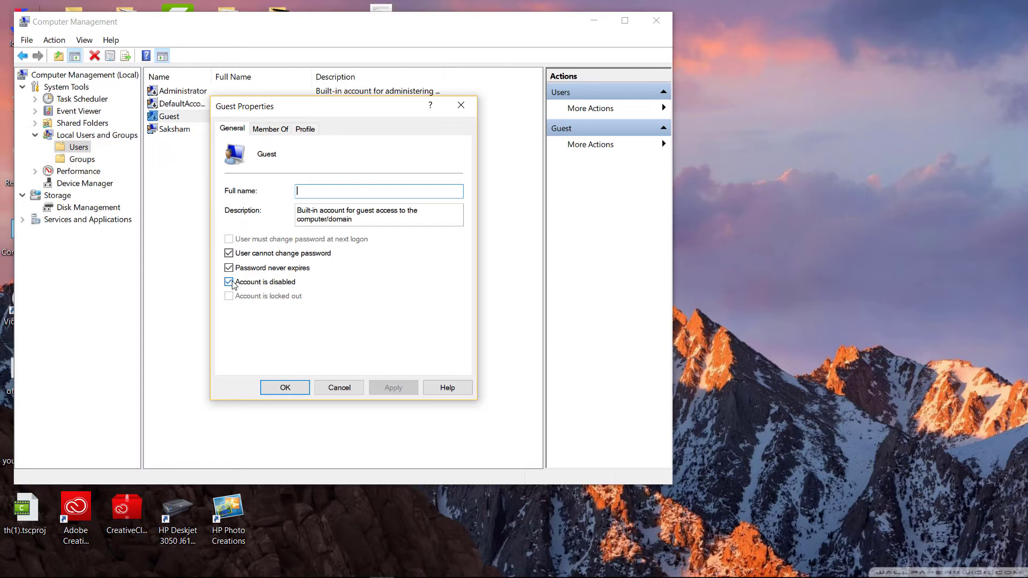
mouse_move(285, 278)
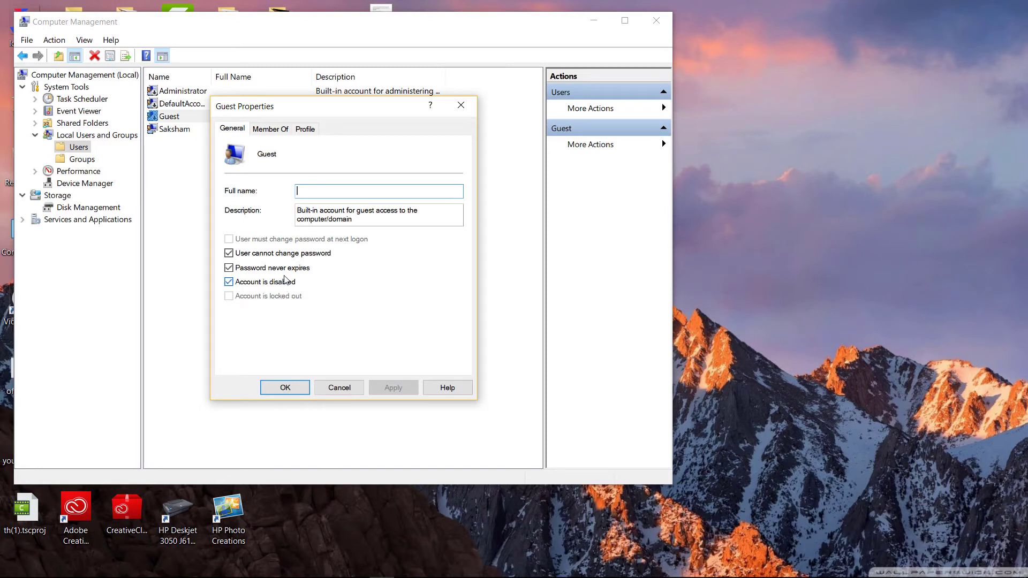
click(230, 282)
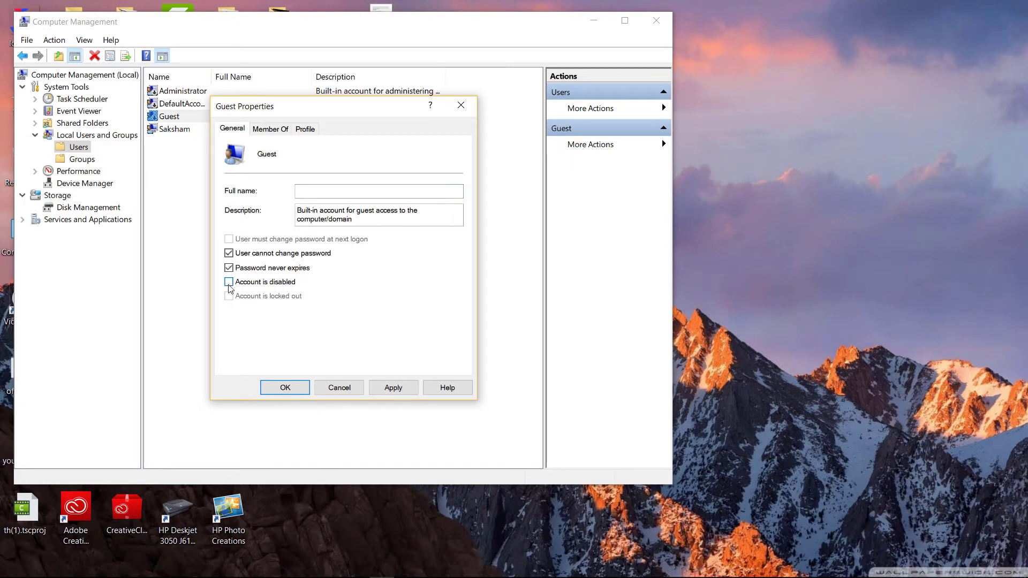
click(229, 282)
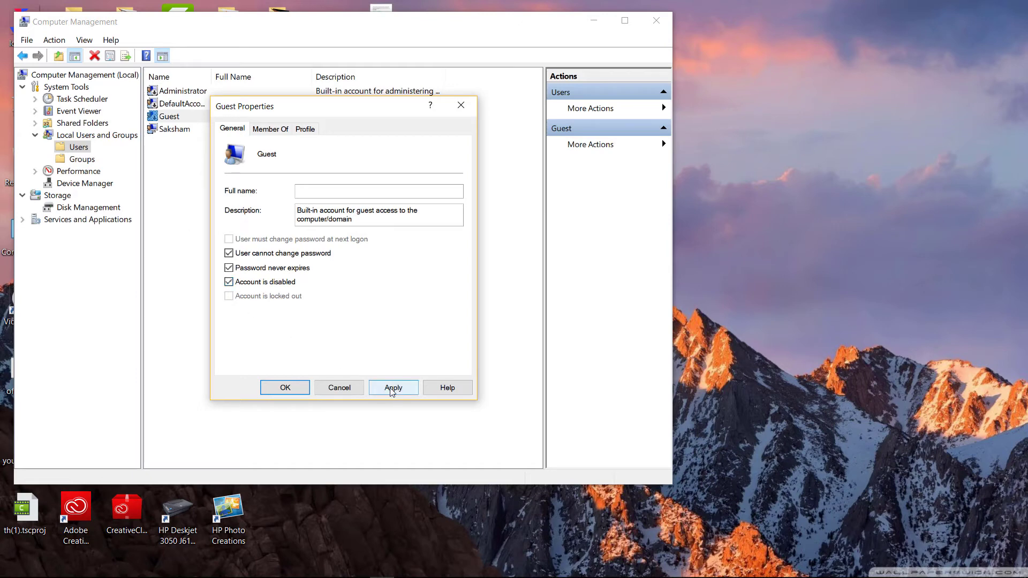
click(285, 387)
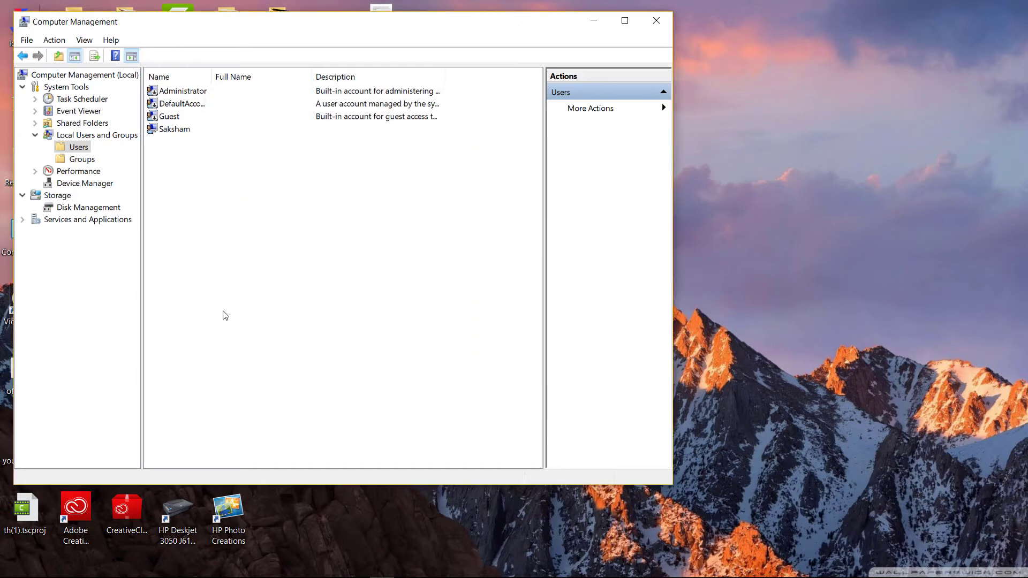
Close the Computer Management window, returning to the desktop
click(655, 20)
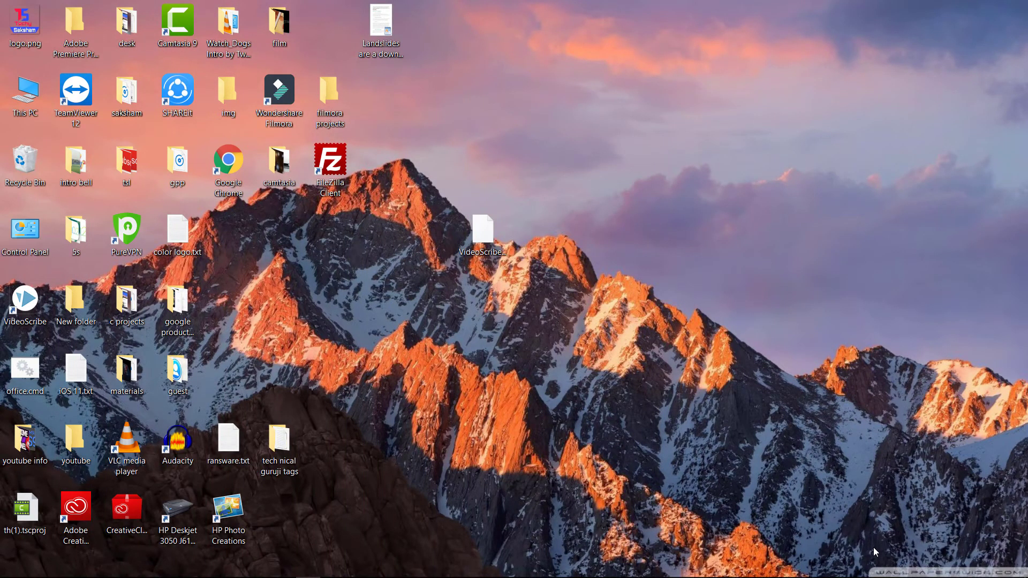
Launch the Local Group Policy Editor from the Run prompt with gpedit.msc
key(Win+r)
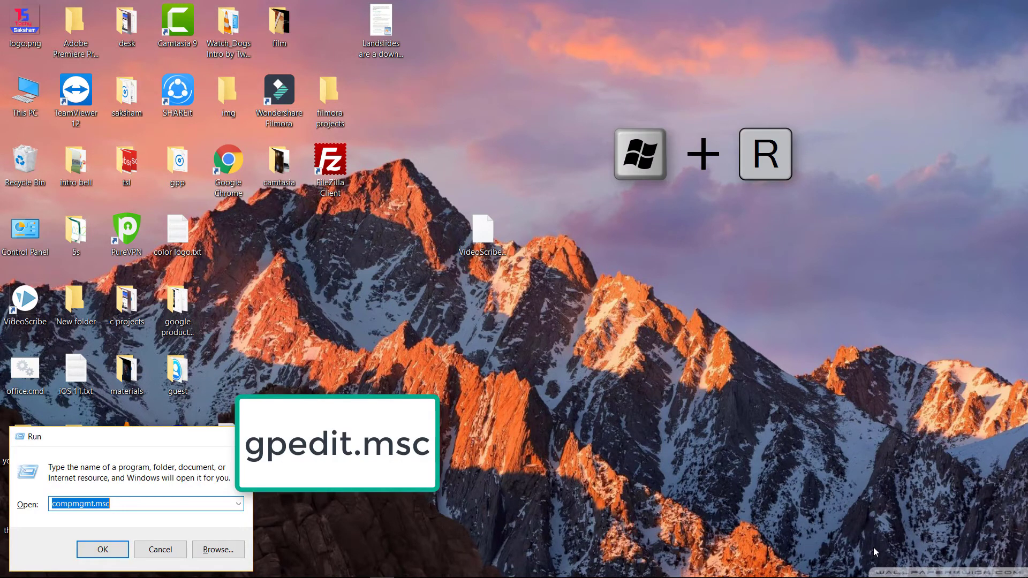
text(gpedi)
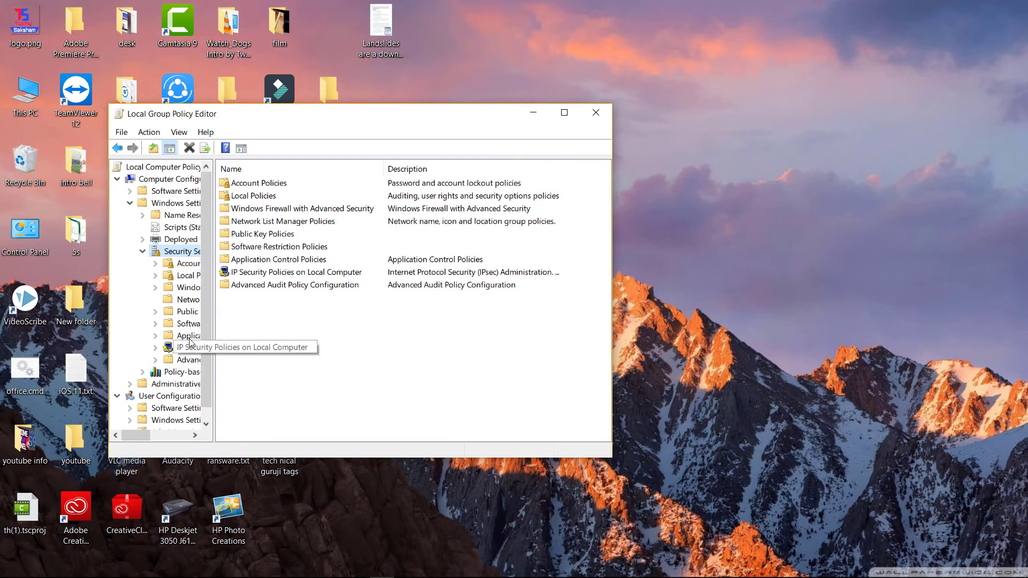
mouse_move(249, 205)
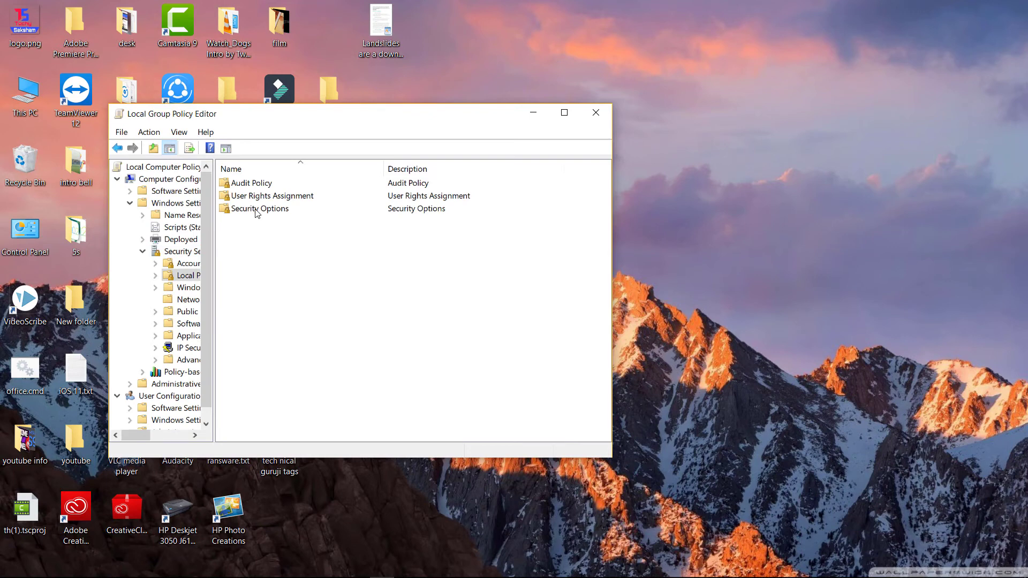
Open the Security Options folder under Local Policies to list its policies
click(259, 208)
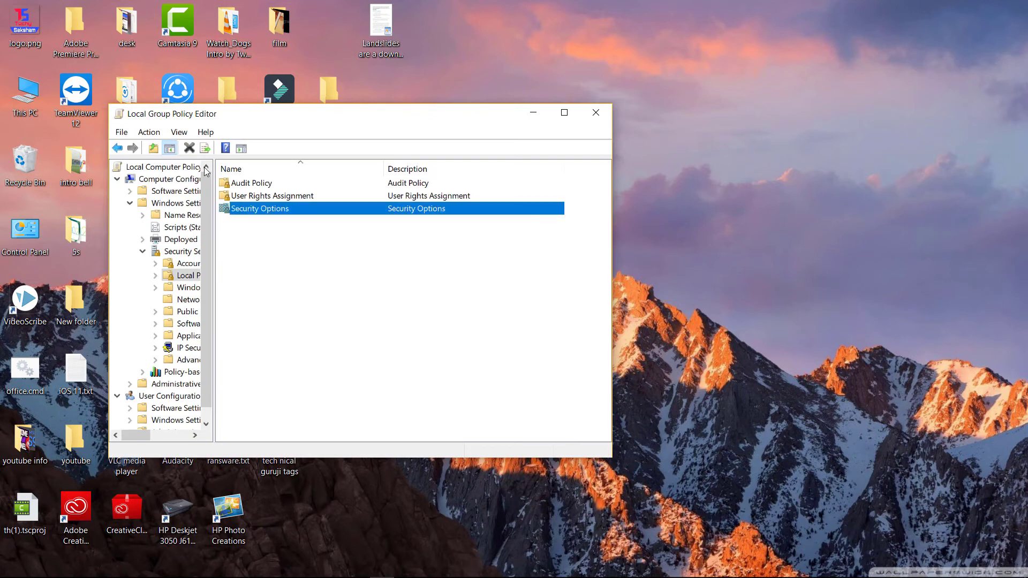
double_click(260, 207)
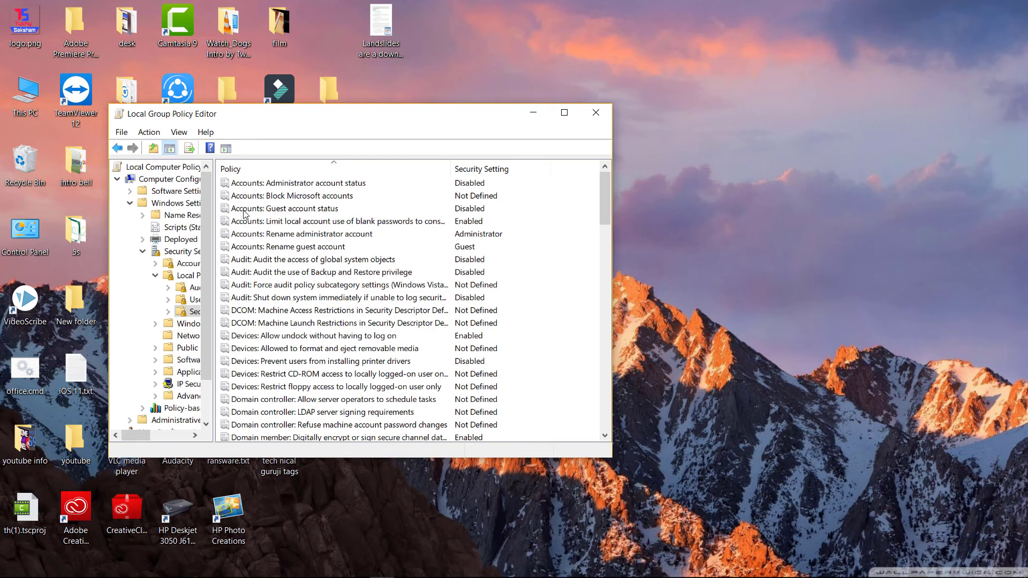
Open the 'Accounts: Guest account status' policy properties and choose Enabled
right_click(284, 209)
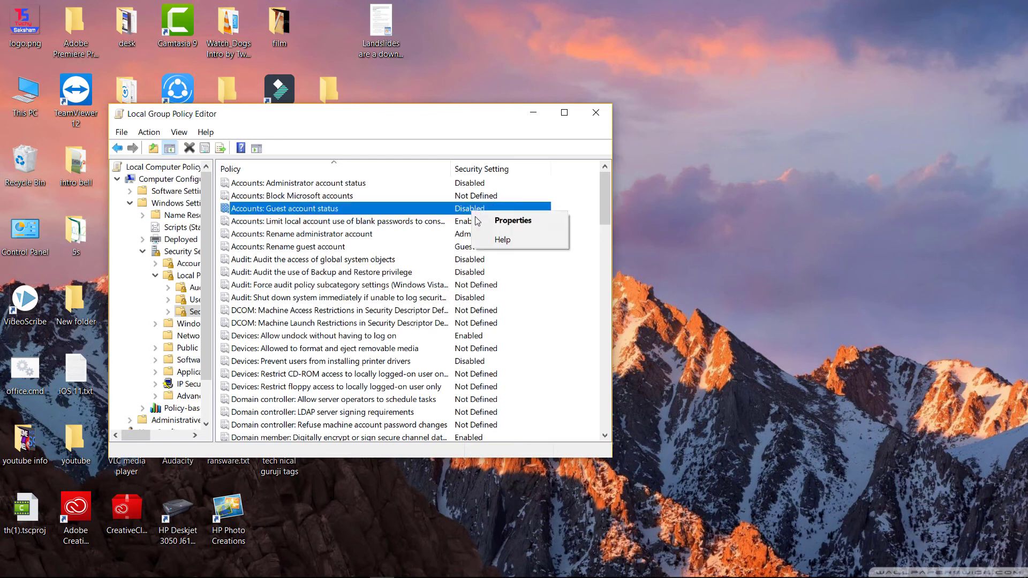
click(512, 220)
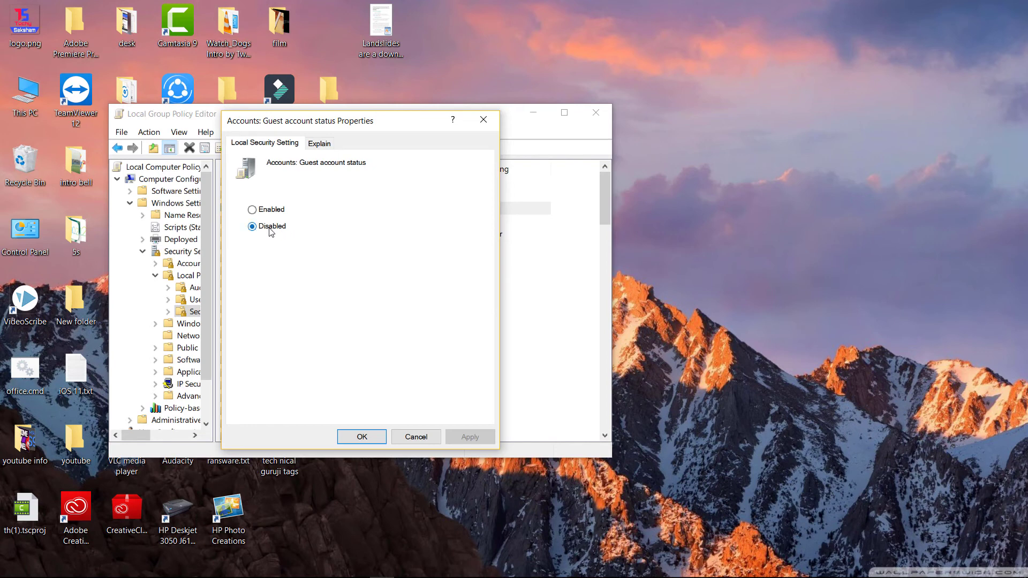
click(253, 209)
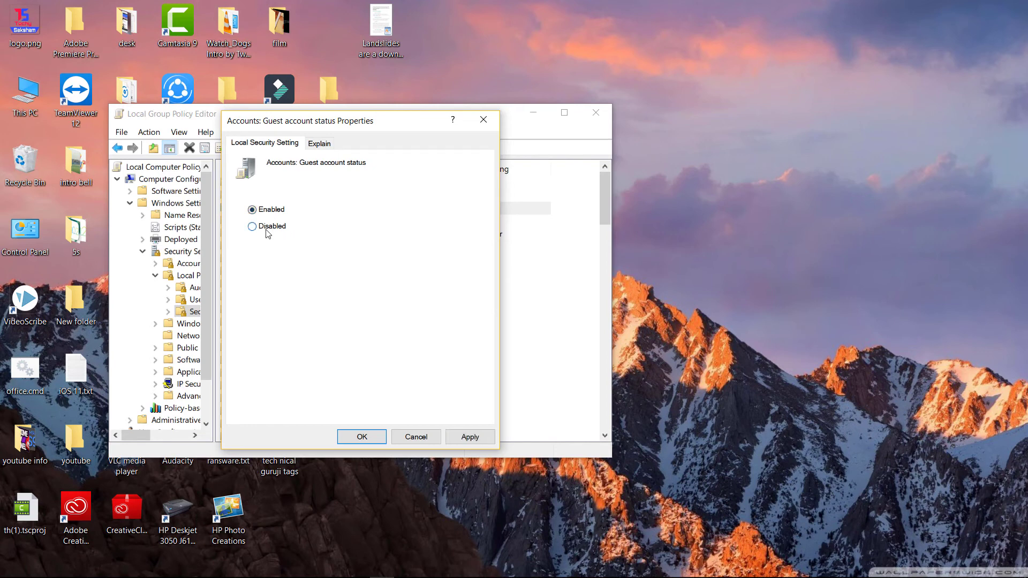